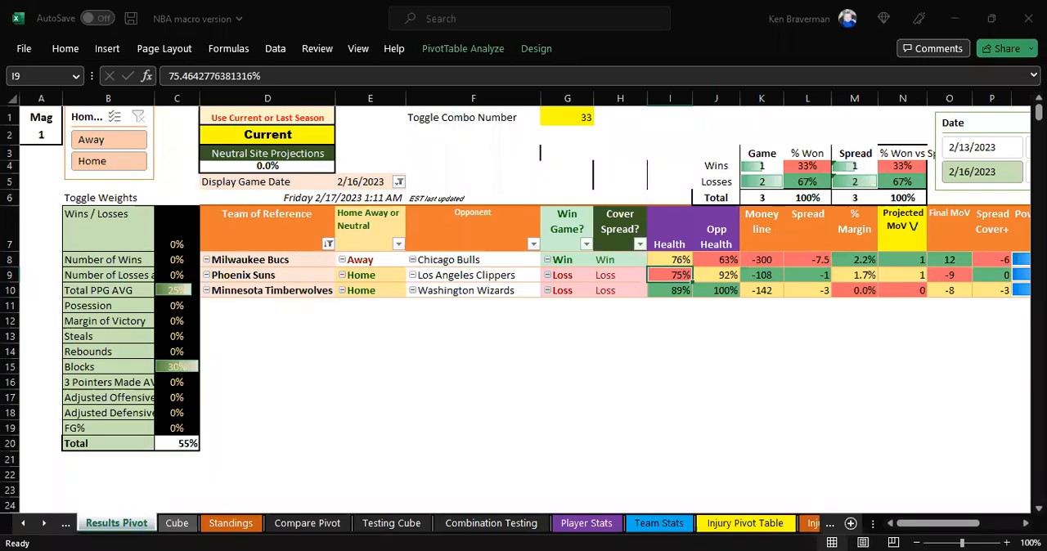
mouse_move(602, 494)
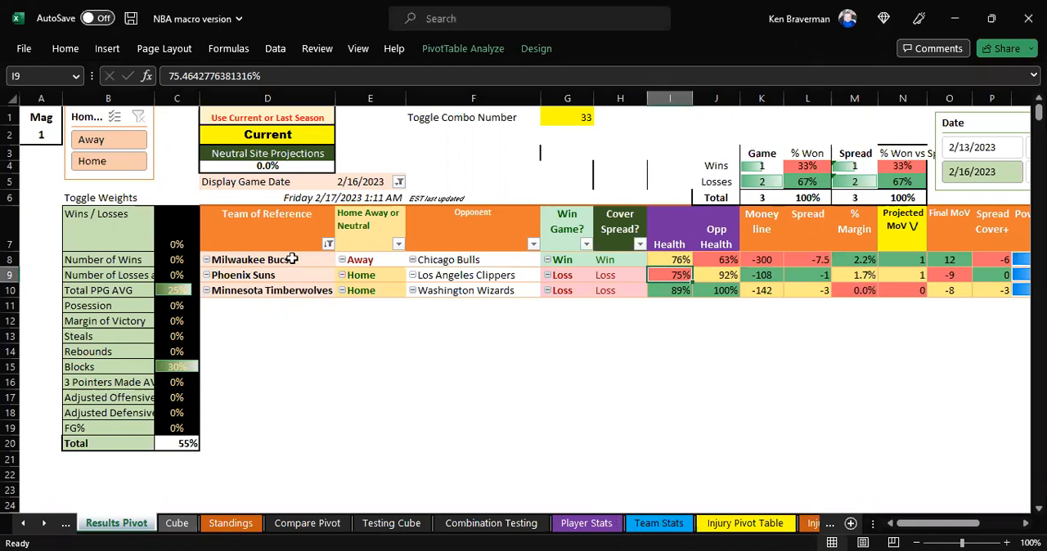
Review the Bucks and Timberwolves health values, the Timberwolves projected score and the toggle combo number
click(669, 366)
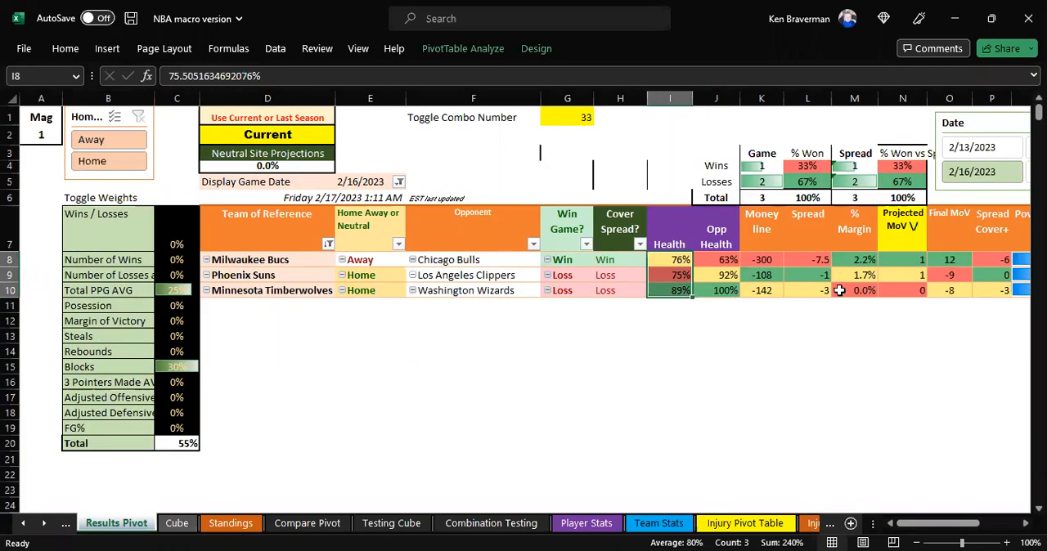
click(620, 291)
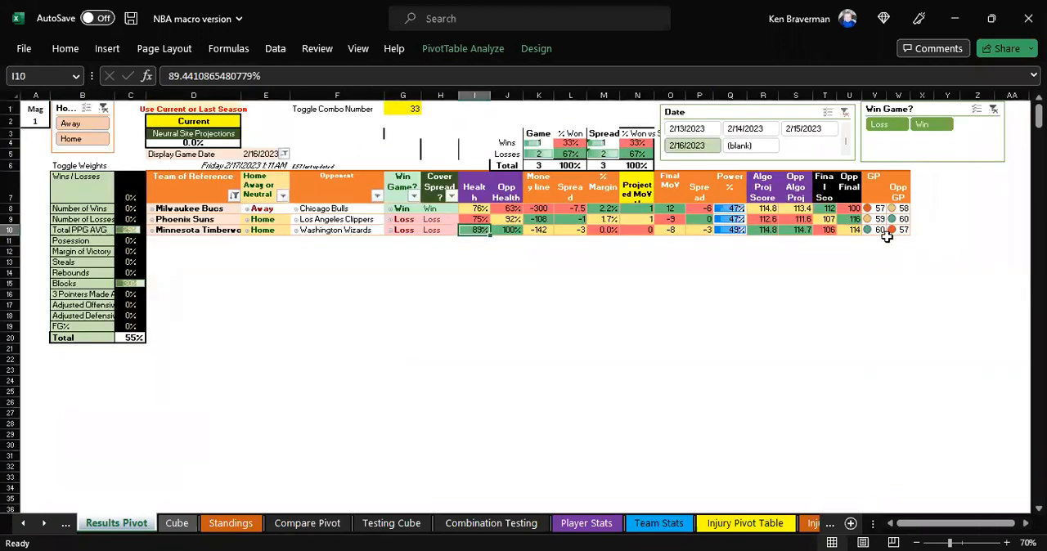
click(847, 229)
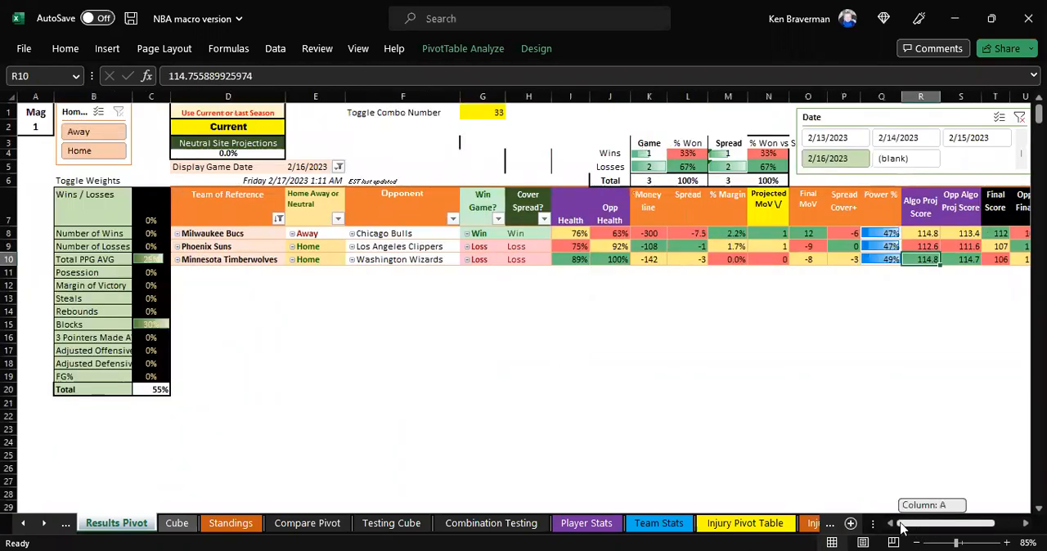
click(482, 111)
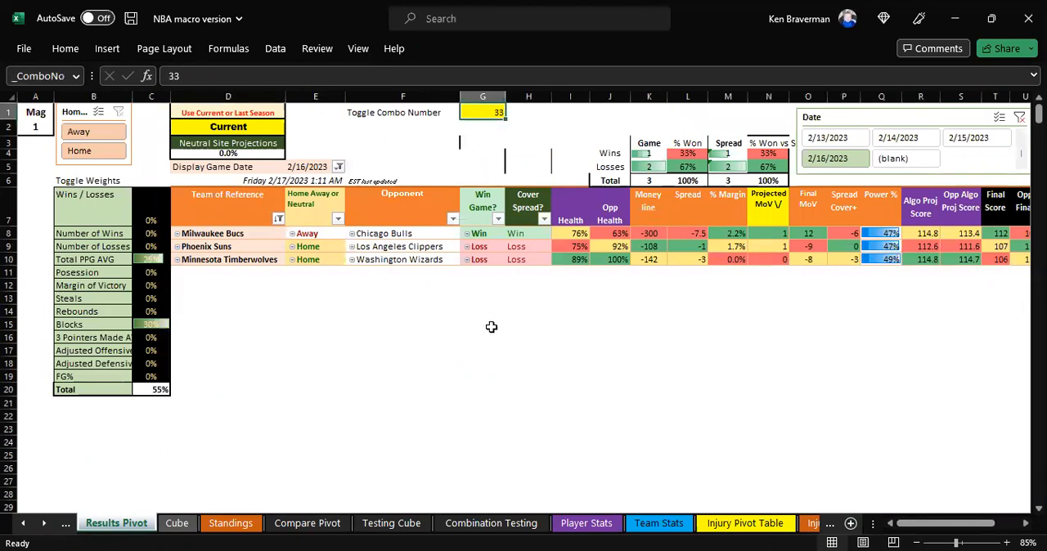
mouse_move(506, 281)
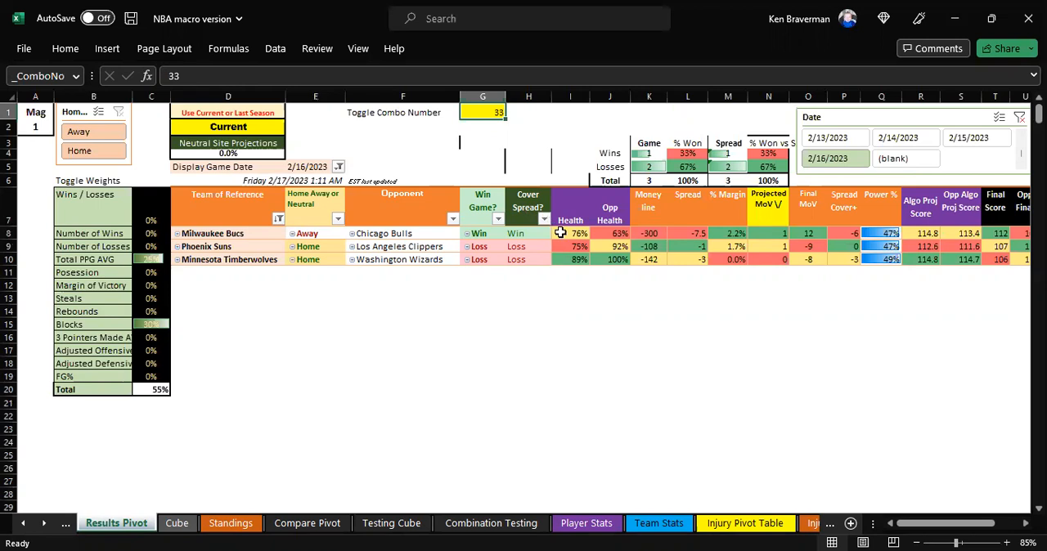
mouse_move(663, 503)
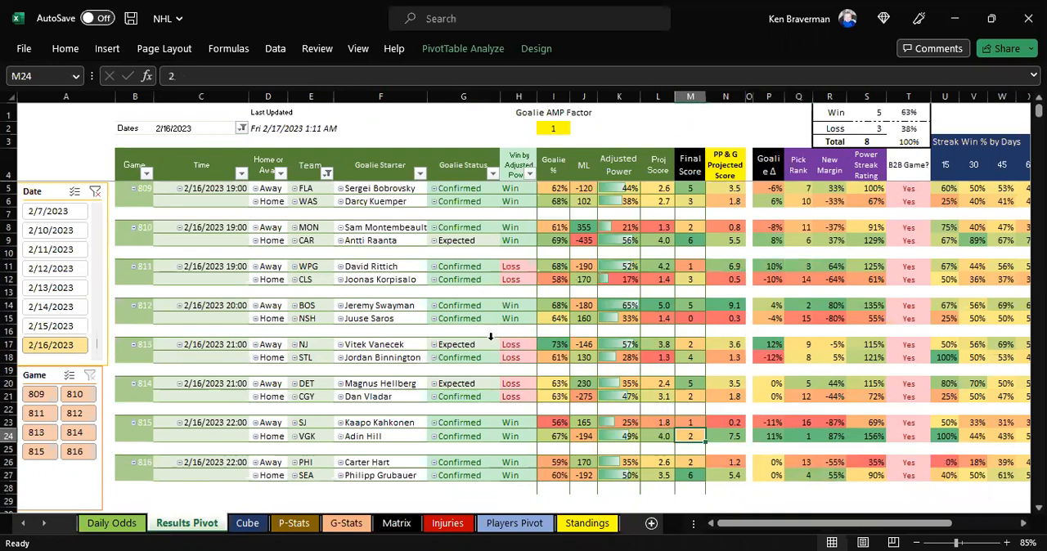
Review NHL final scores, a Pick Score, the pick rank formula and the streak win-percentage formula
click(690, 344)
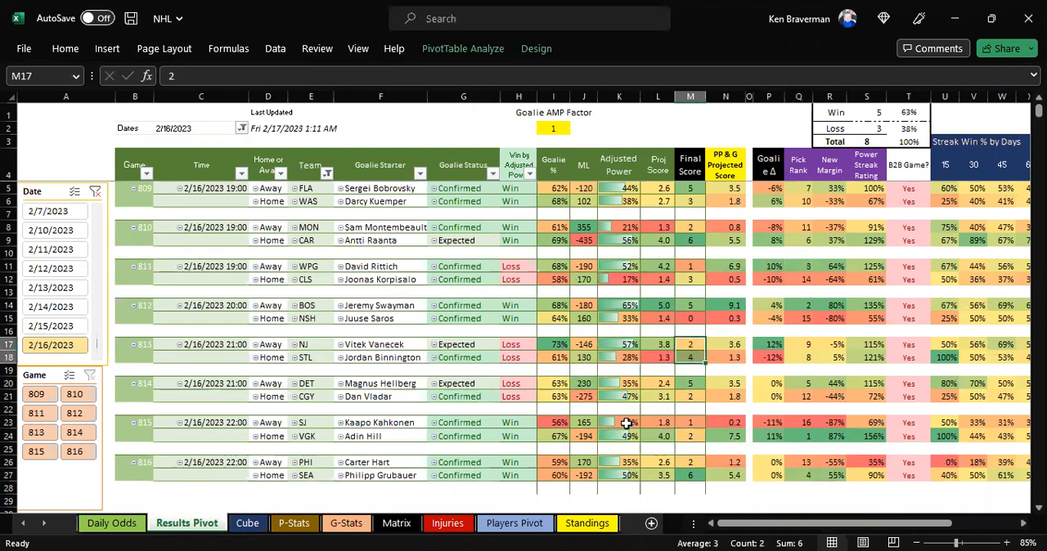
click(691, 469)
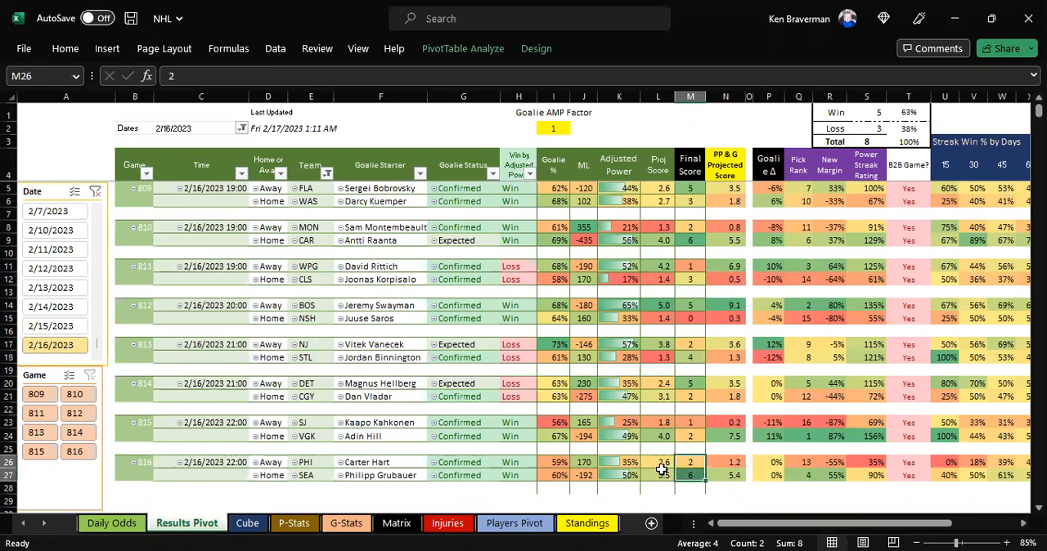
click(657, 468)
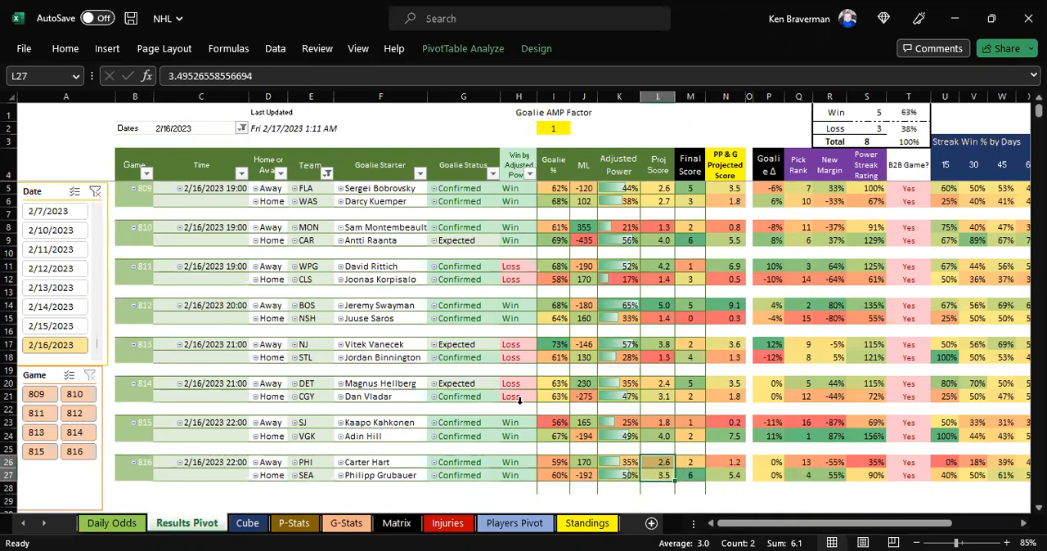
click(691, 383)
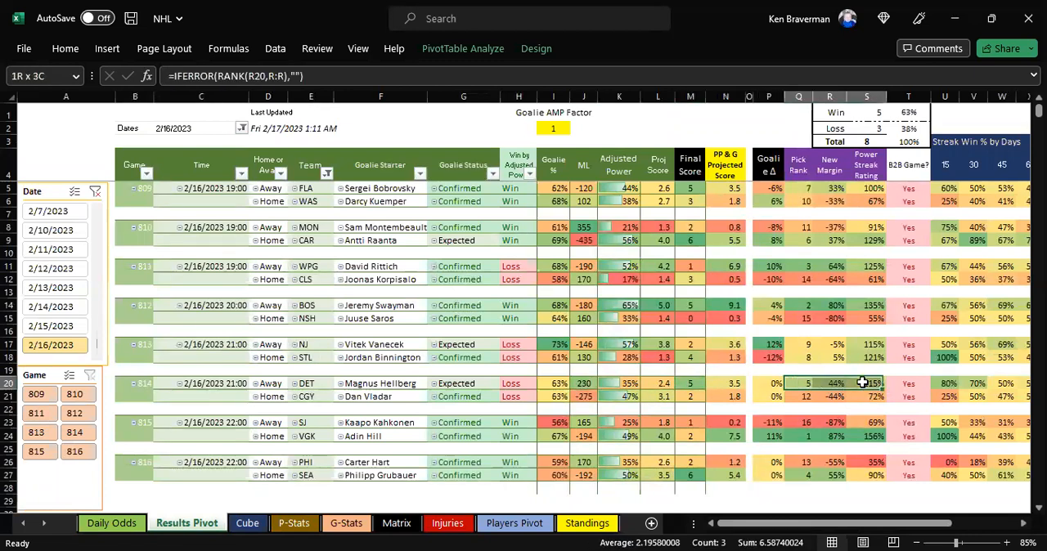
click(945, 382)
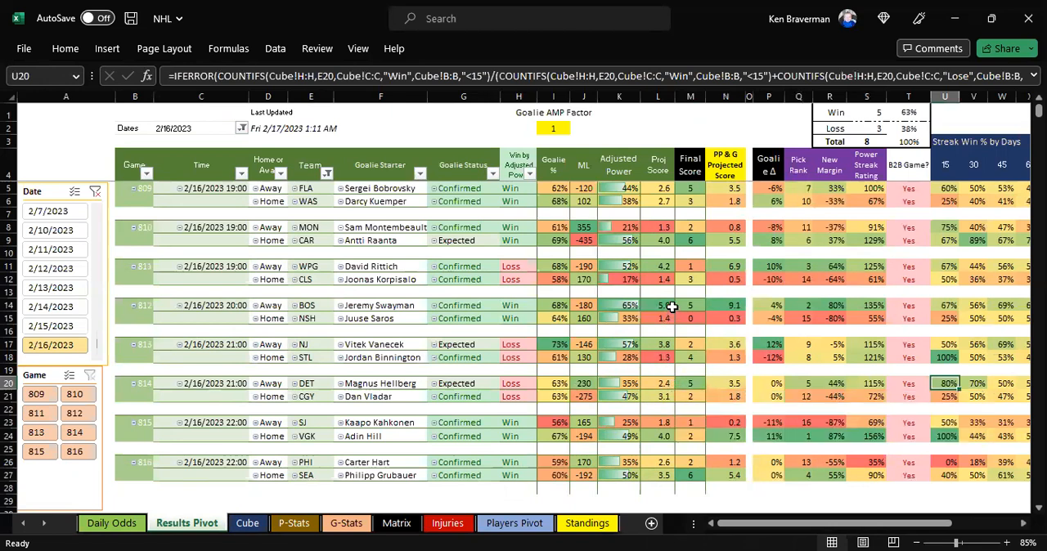
Check the remaining games' final scores up through the first game in the list
click(690, 317)
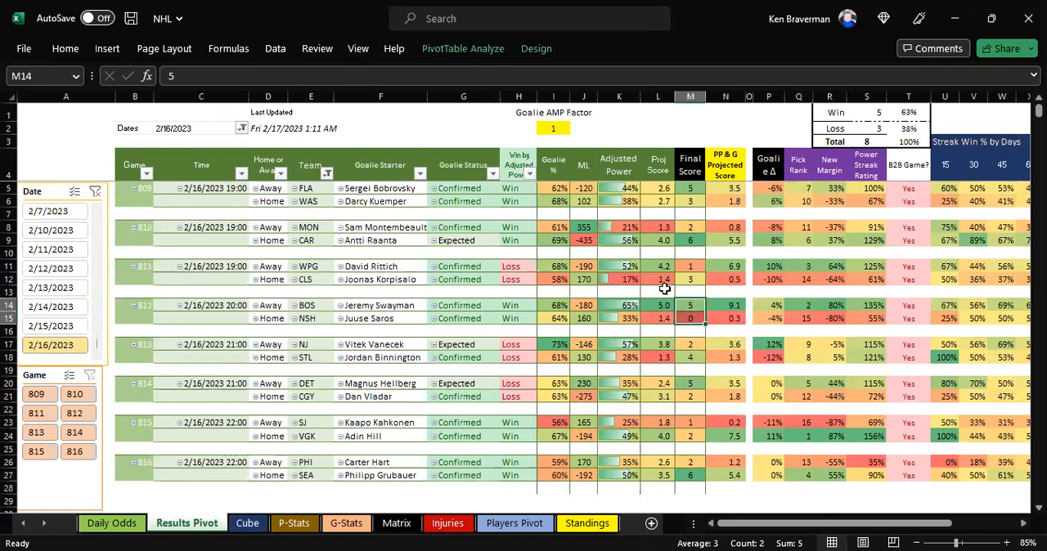
click(690, 225)
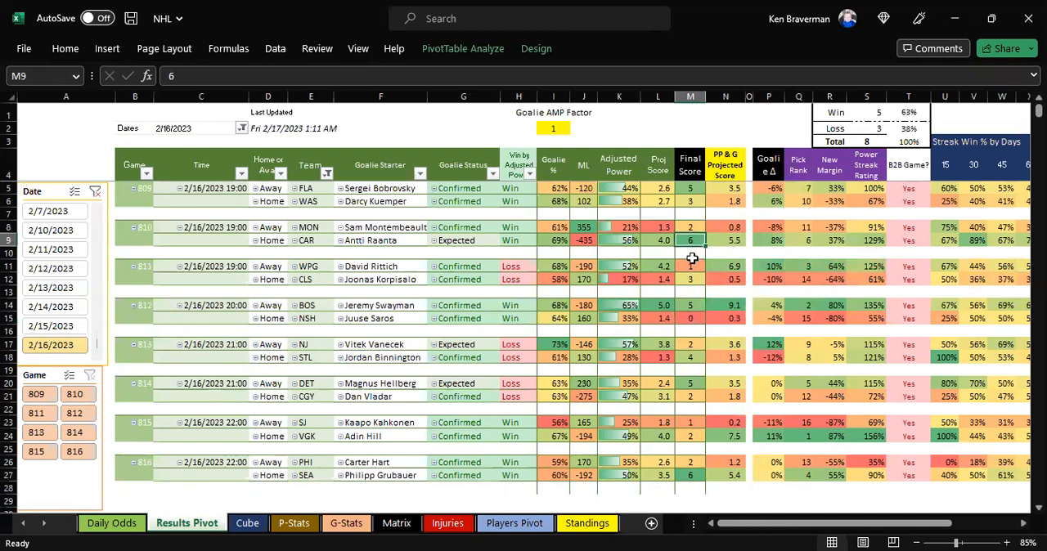
click(690, 188)
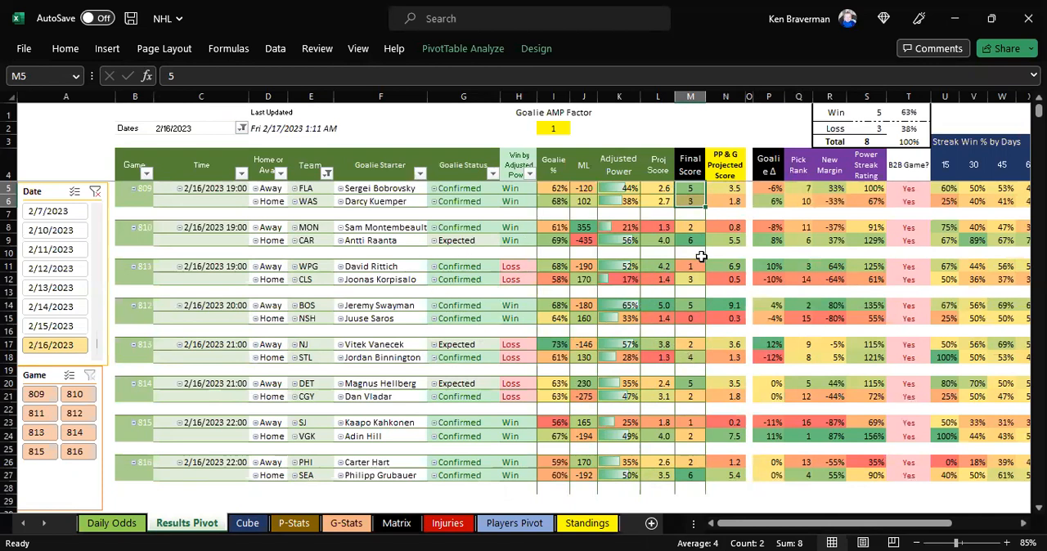
mouse_move(672, 235)
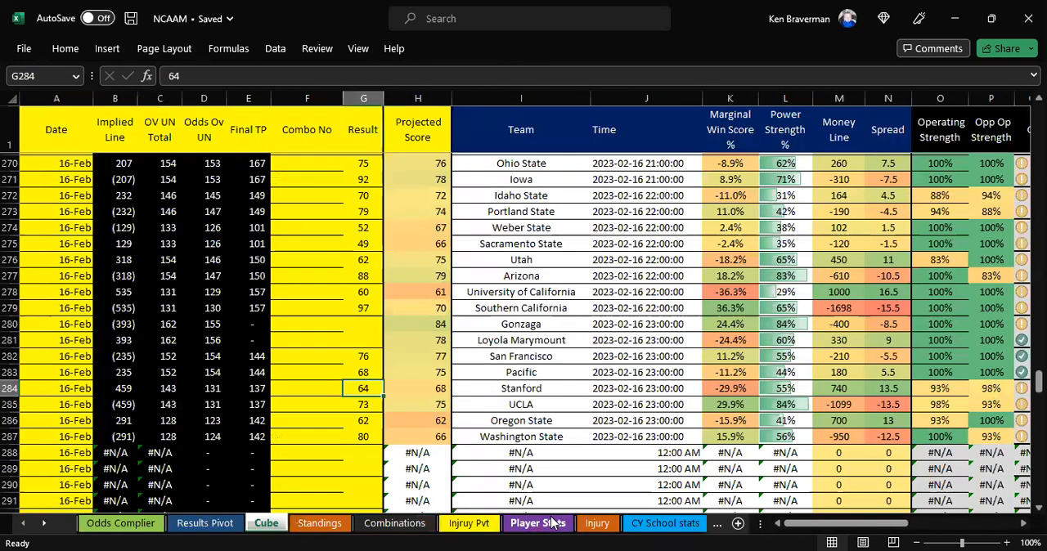
Show the NCAAM Results Pivot sheet listing the 2/16/2023 away-team matchups
click(363, 323)
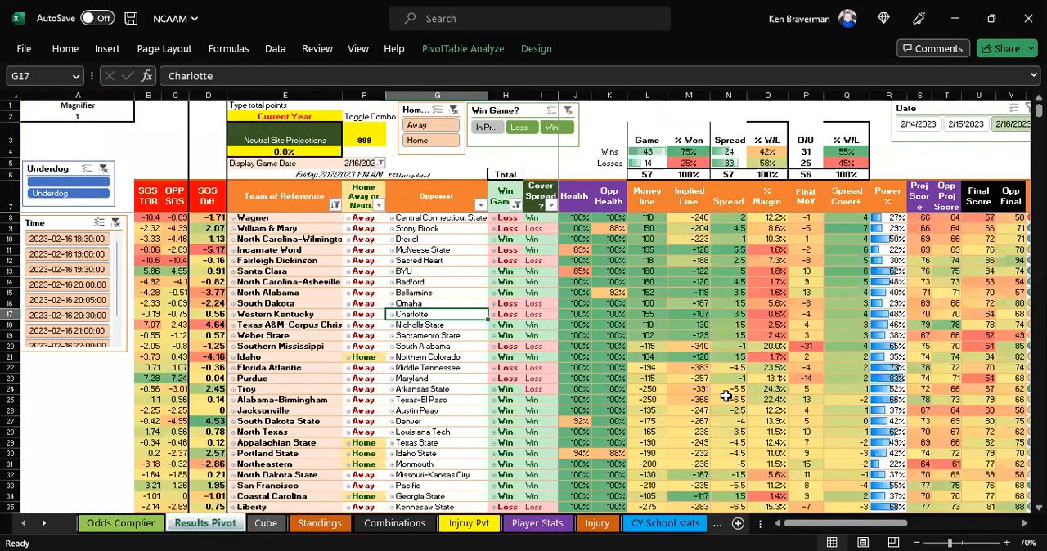
click(489, 127)
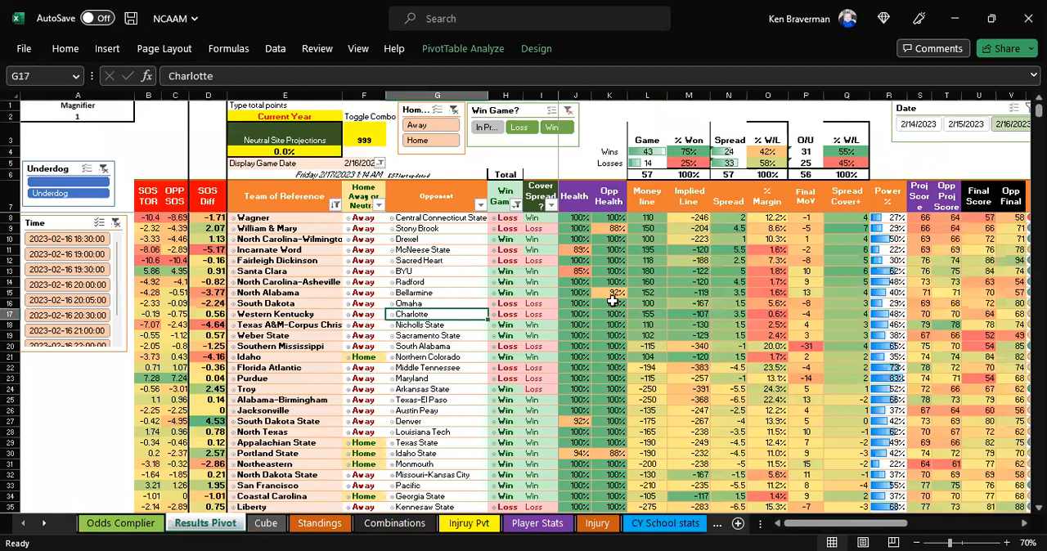
mouse_move(462, 207)
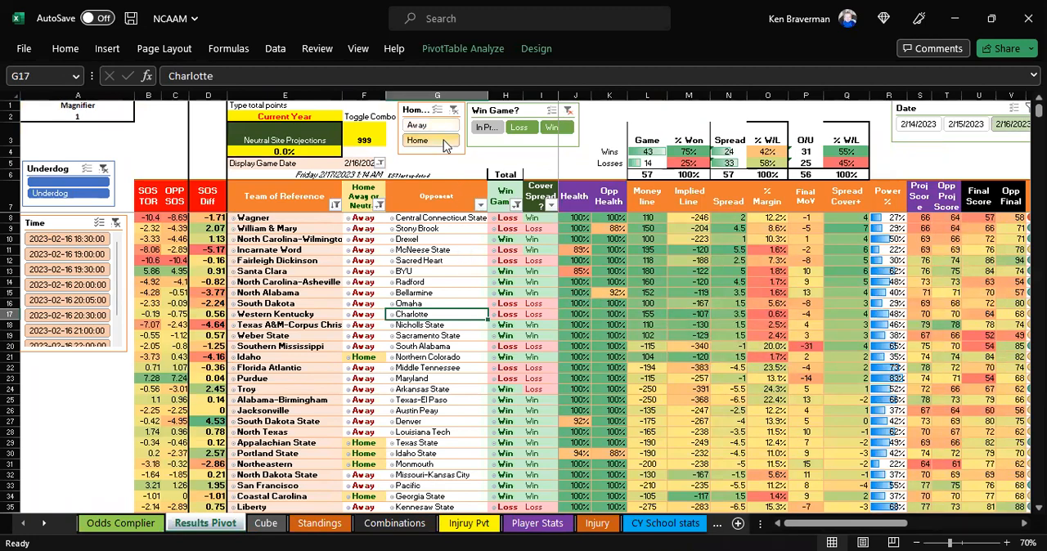
Filter the pivot to home teams via the Home/Away slicer and check Arizona State and Temple's health
click(430, 141)
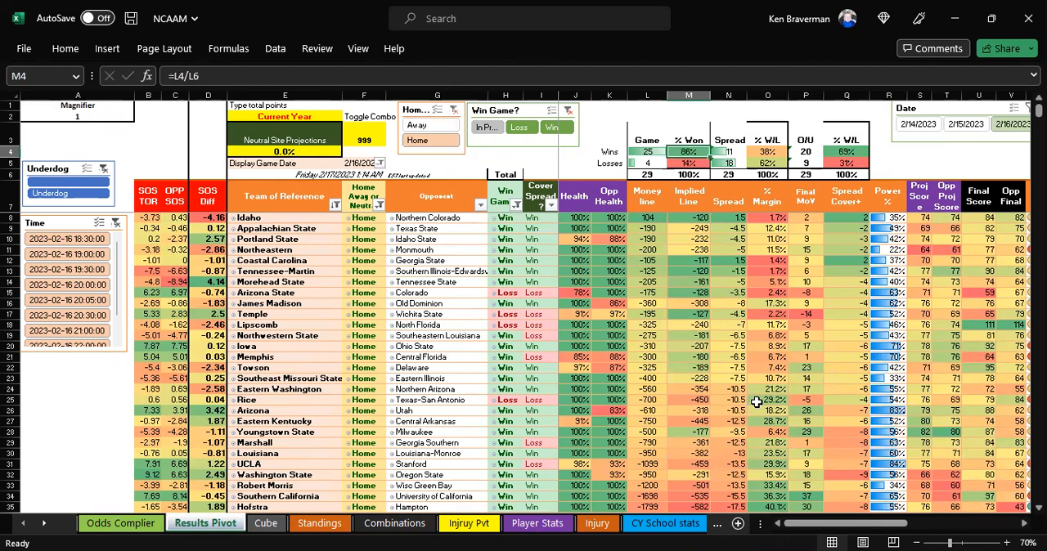
click(962, 543)
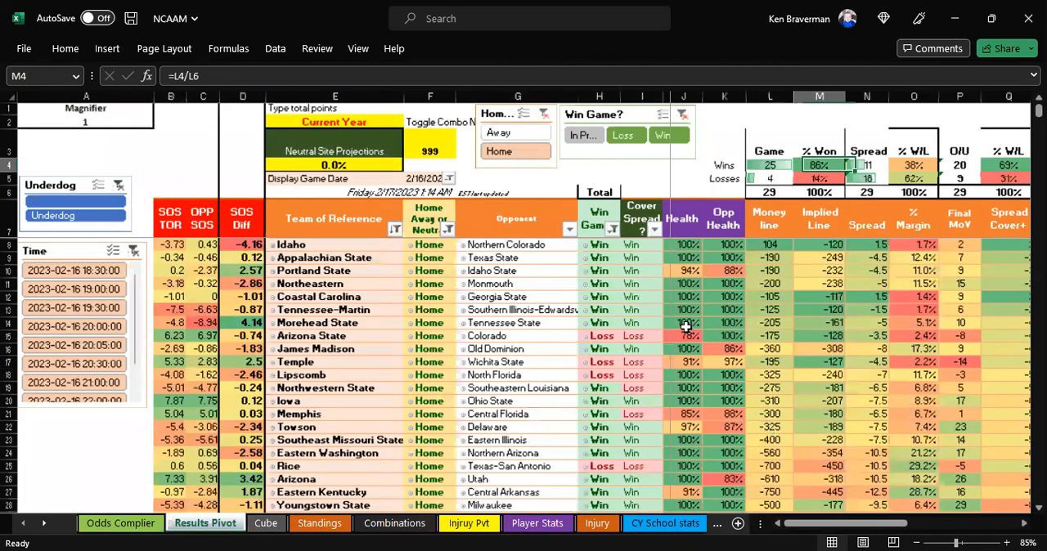
click(335, 337)
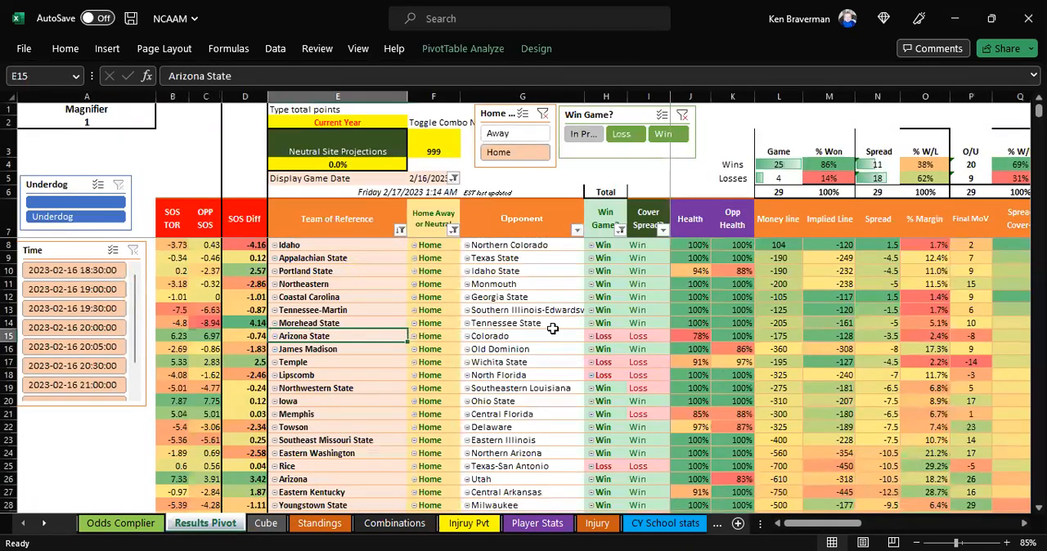
click(690, 337)
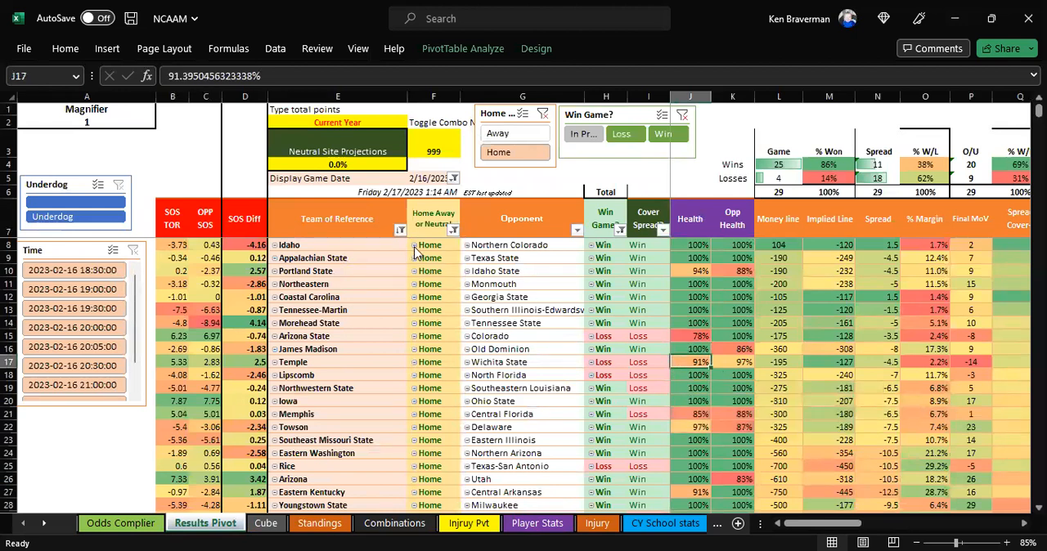
click(399, 233)
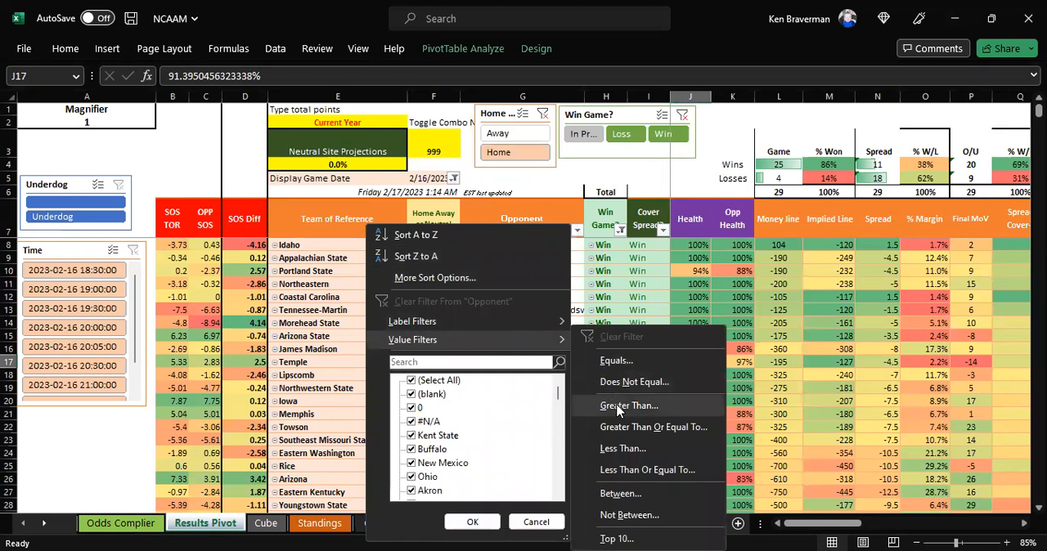
mouse_move(615, 409)
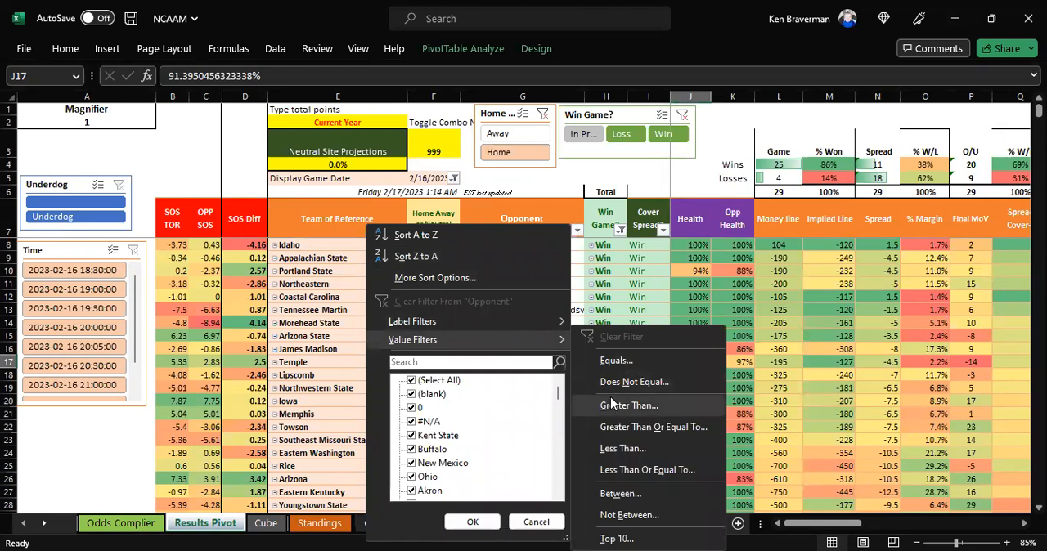
Apply a value filter keeping games where Health is greater than .9
click(628, 406)
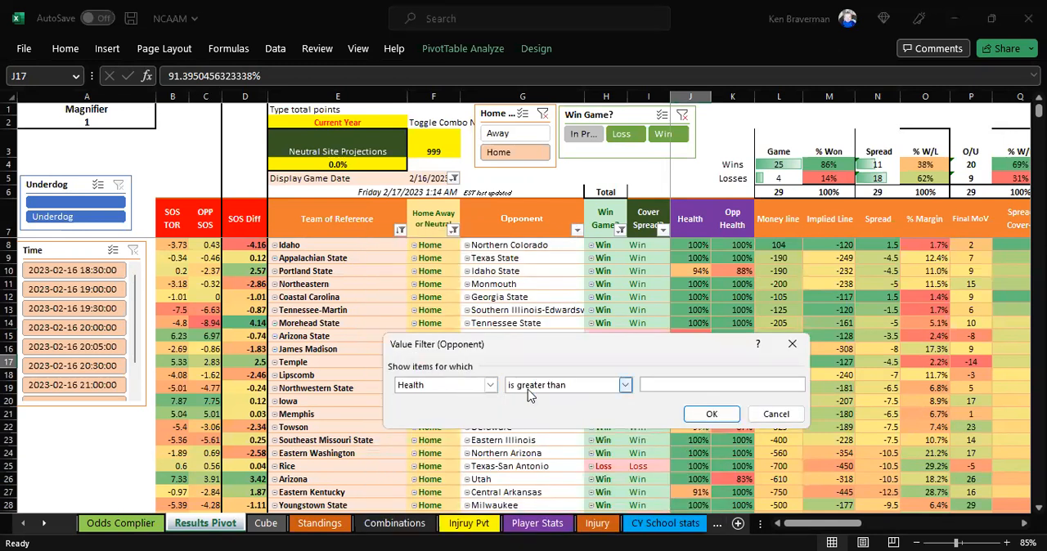
text(.9)
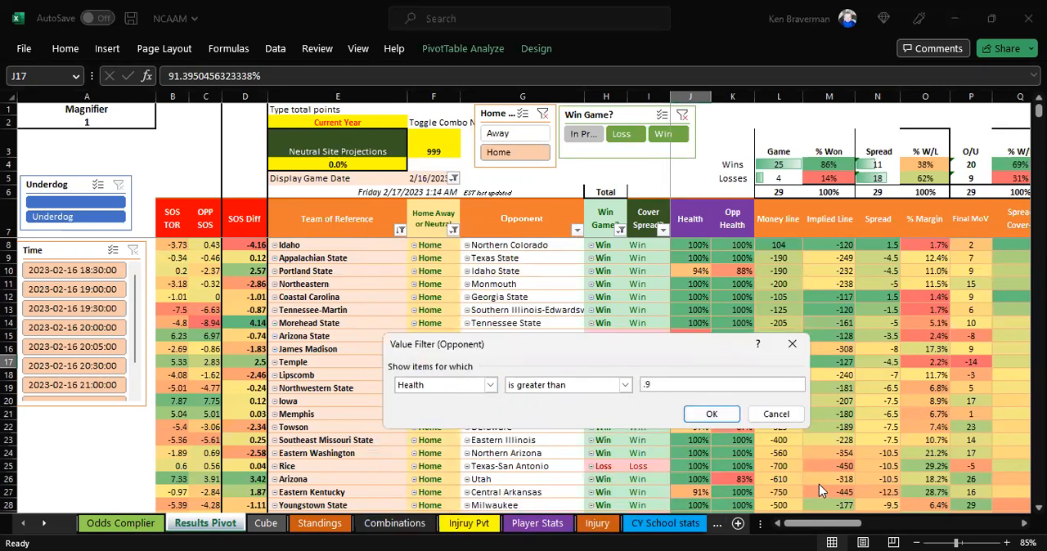
click(710, 413)
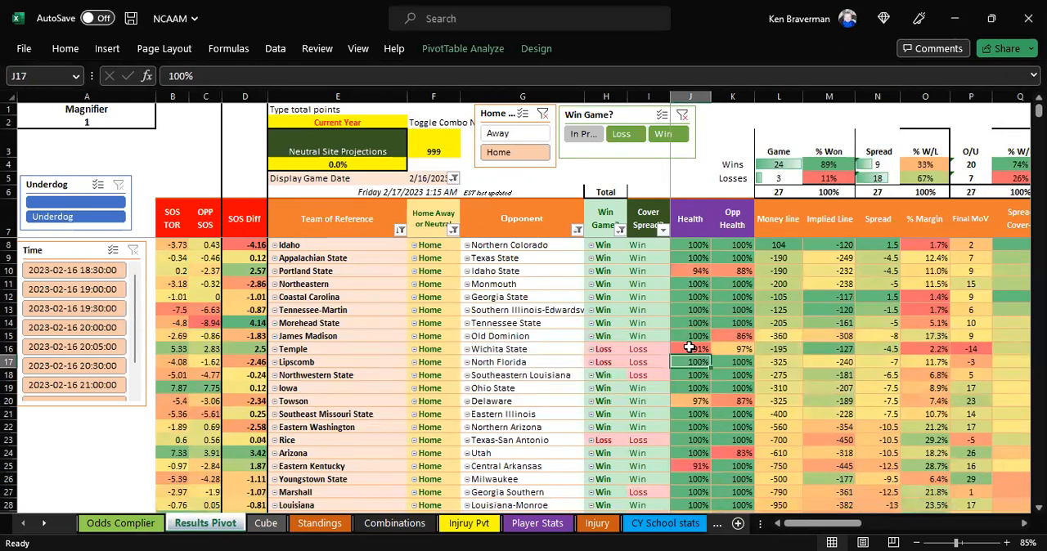
Verify Temple's 91% health and review the filtered home-team results further down
click(690, 349)
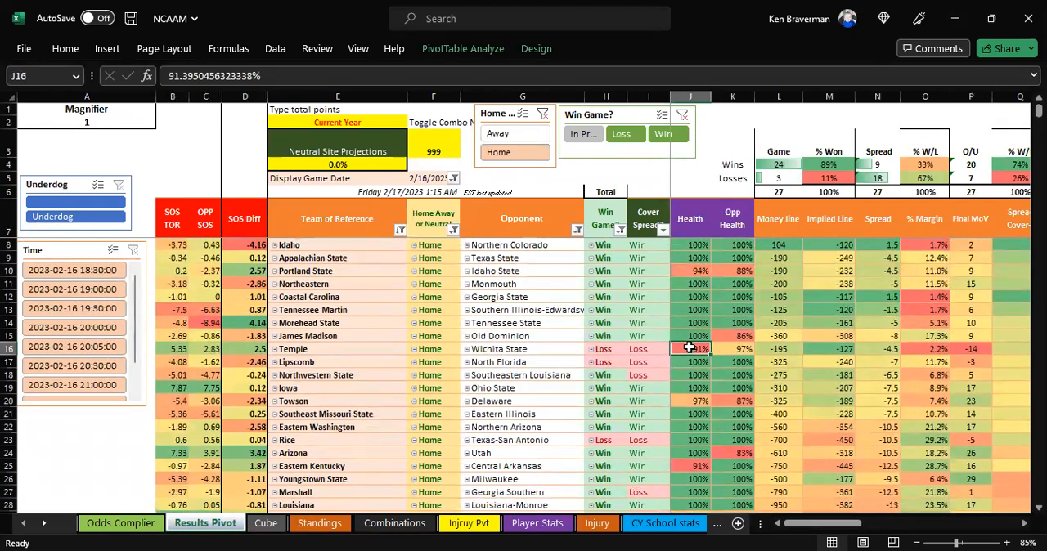
scroll(down, 3)
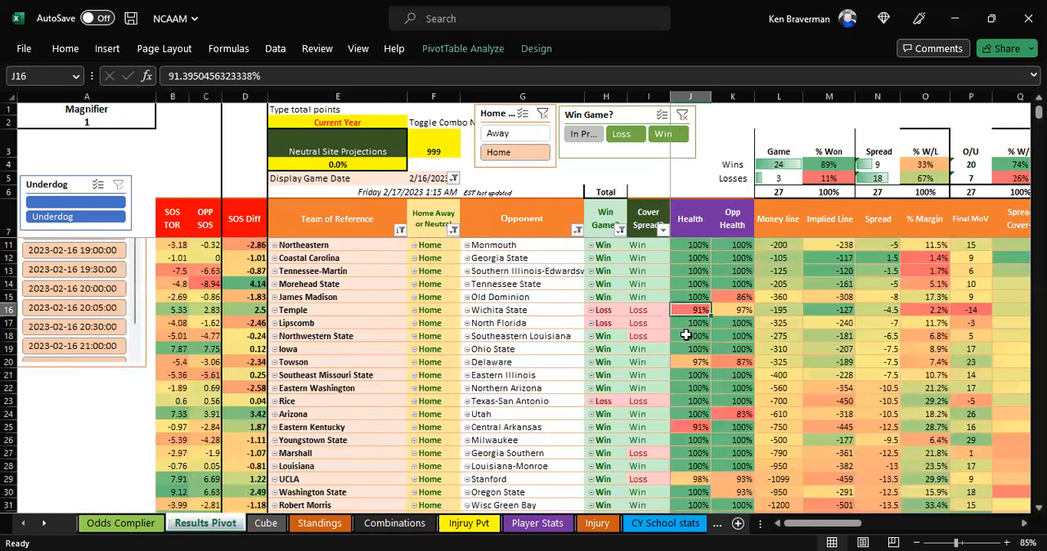
click(691, 426)
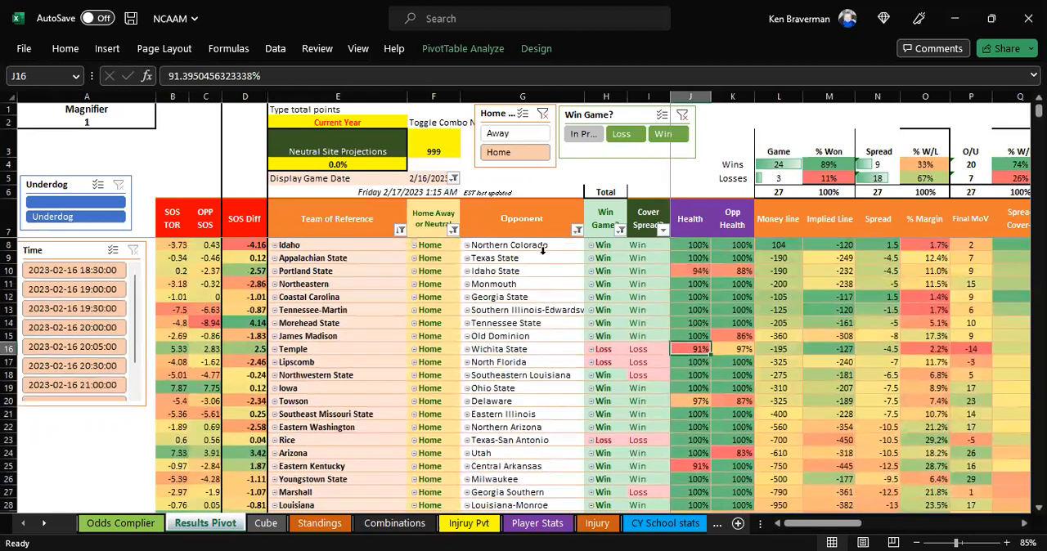
Clear the Health filter and scroll right to the Line Value columns
click(578, 229)
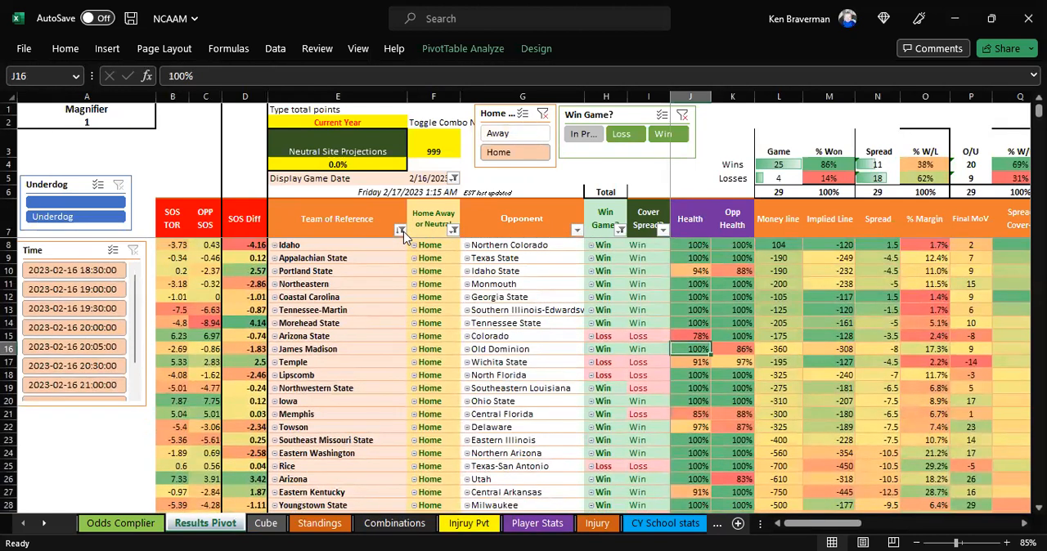
click(399, 229)
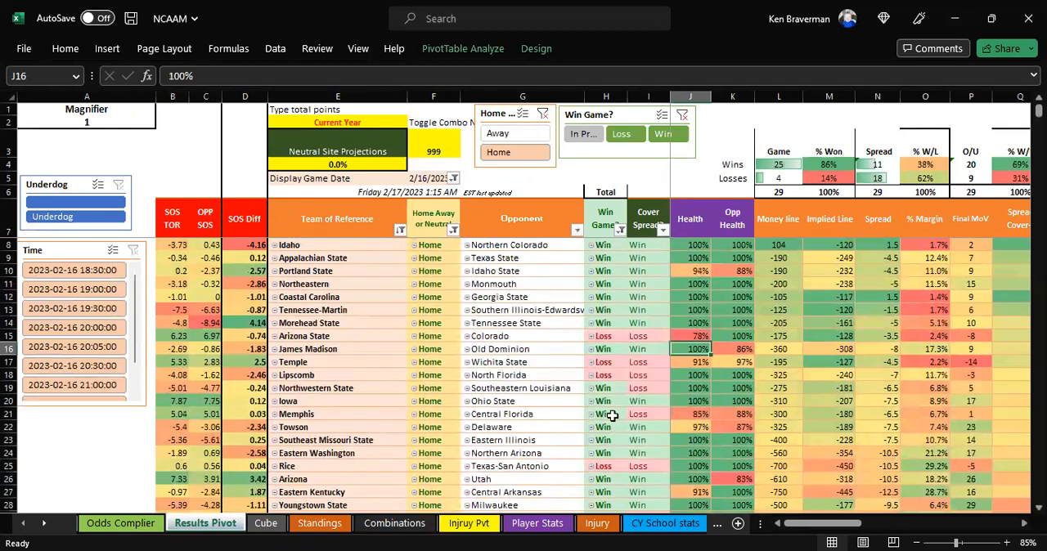
mouse_move(586, 304)
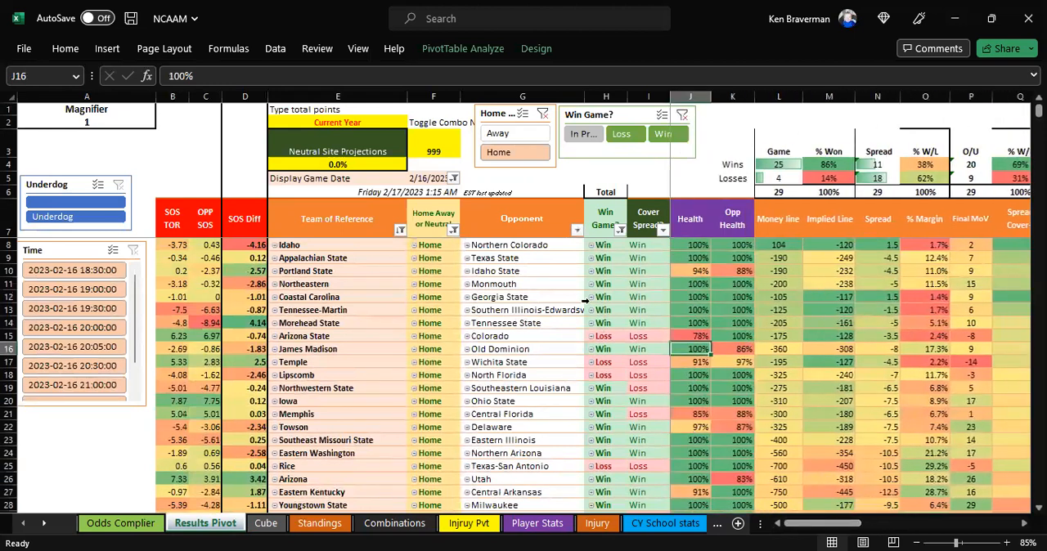
drag(605, 246, 647, 322)
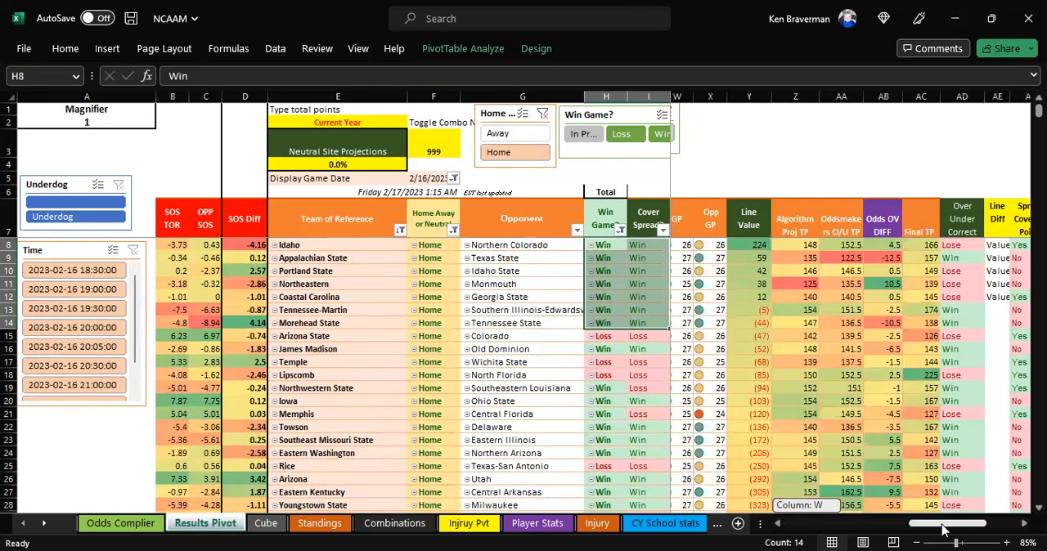
scroll(right, 3)
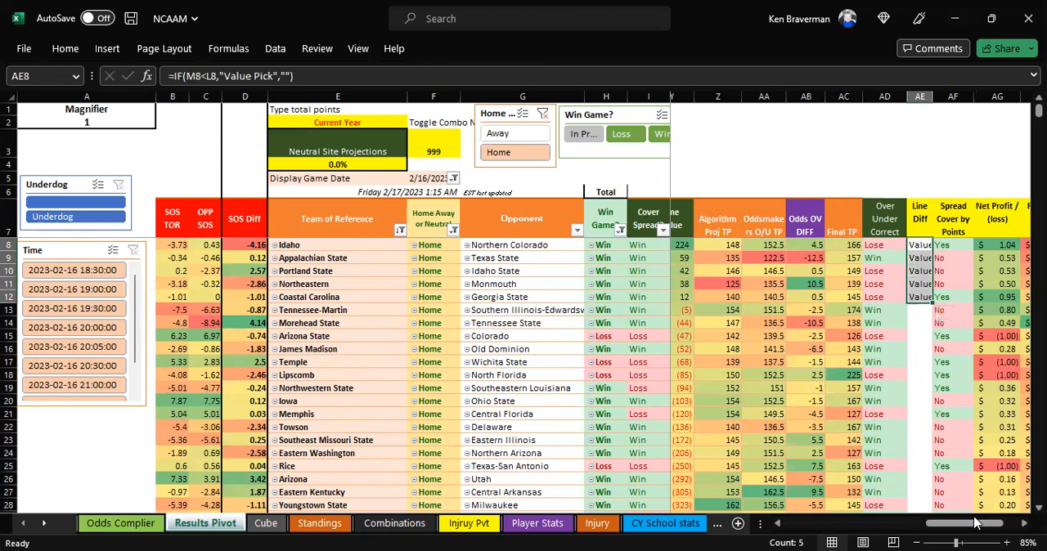
scroll(right, 3)
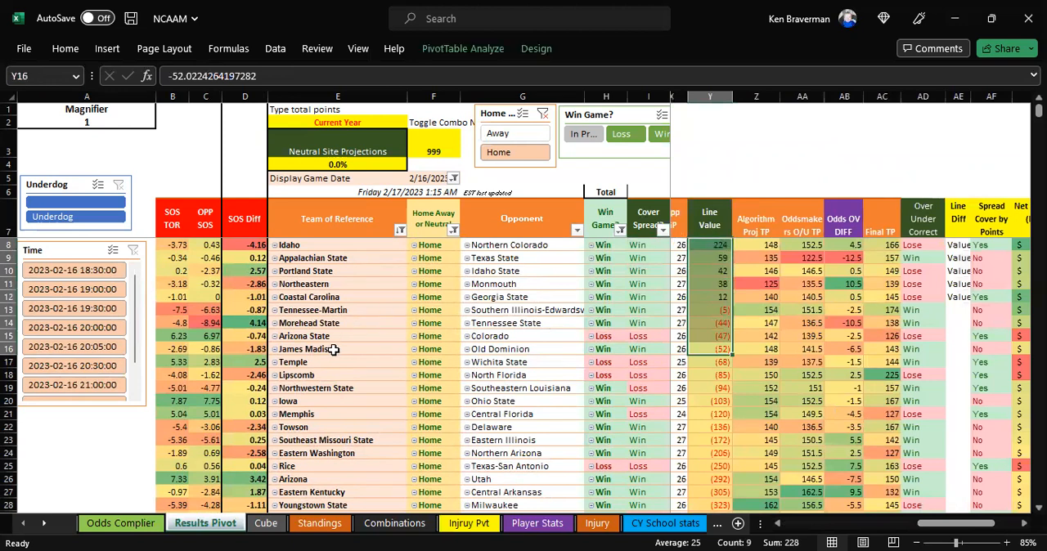
click(307, 349)
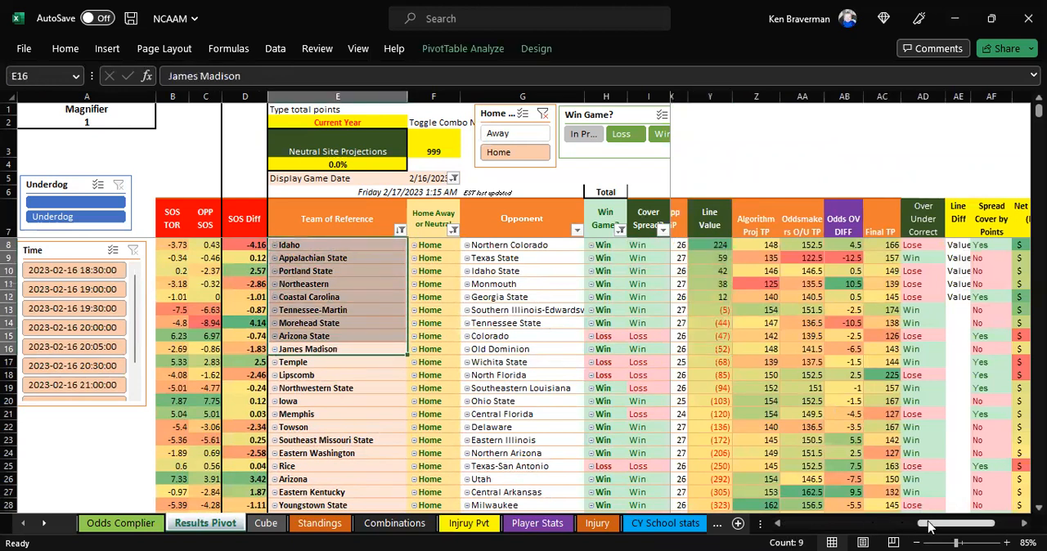
scroll(right, 3)
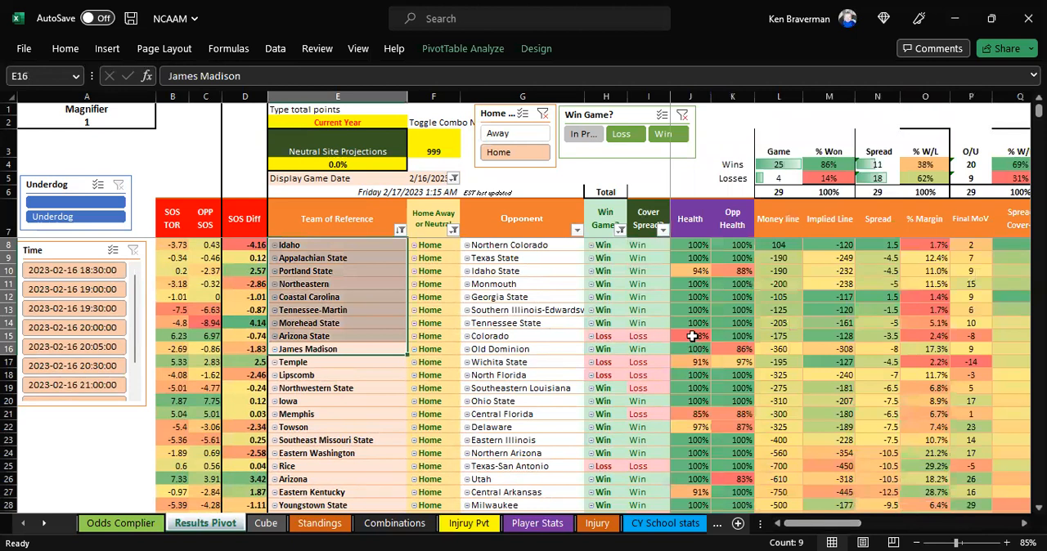
click(690, 337)
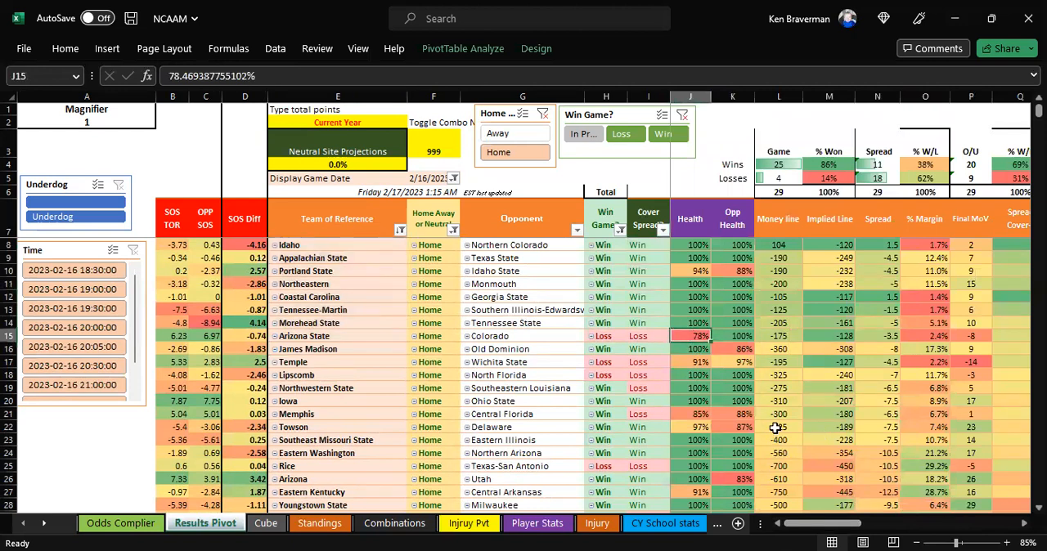
mouse_move(789, 396)
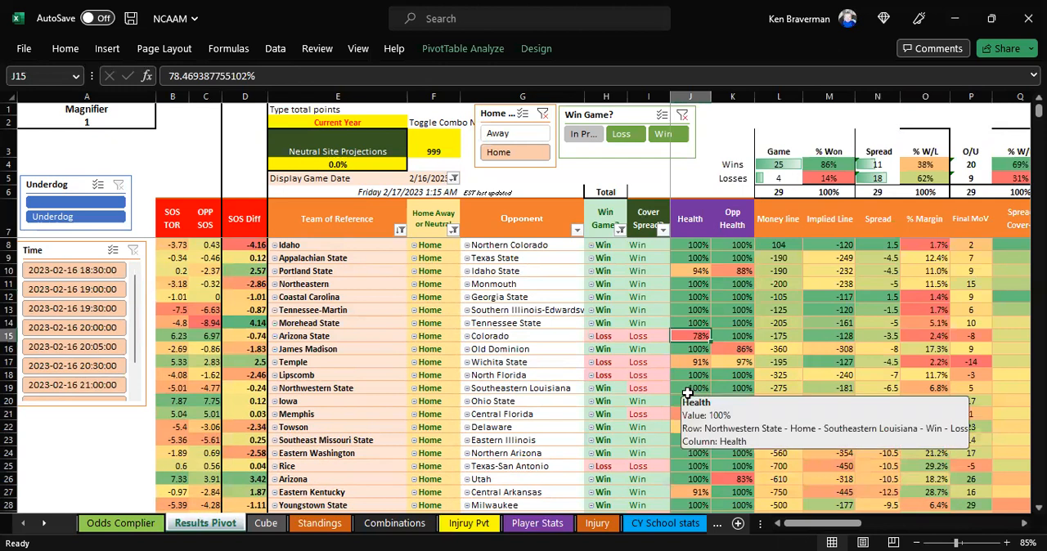
mouse_move(690, 401)
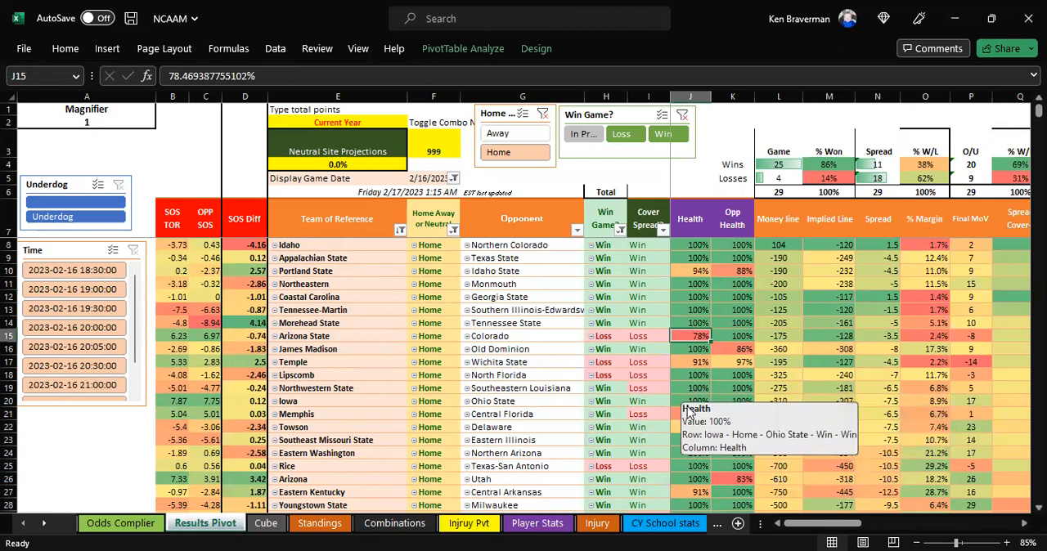
mouse_move(556, 314)
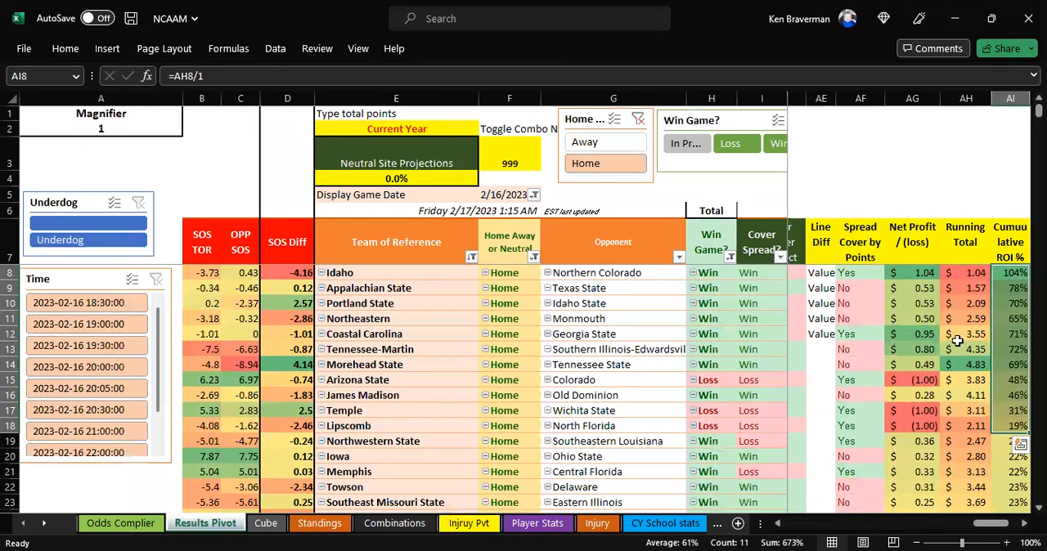
click(1011, 334)
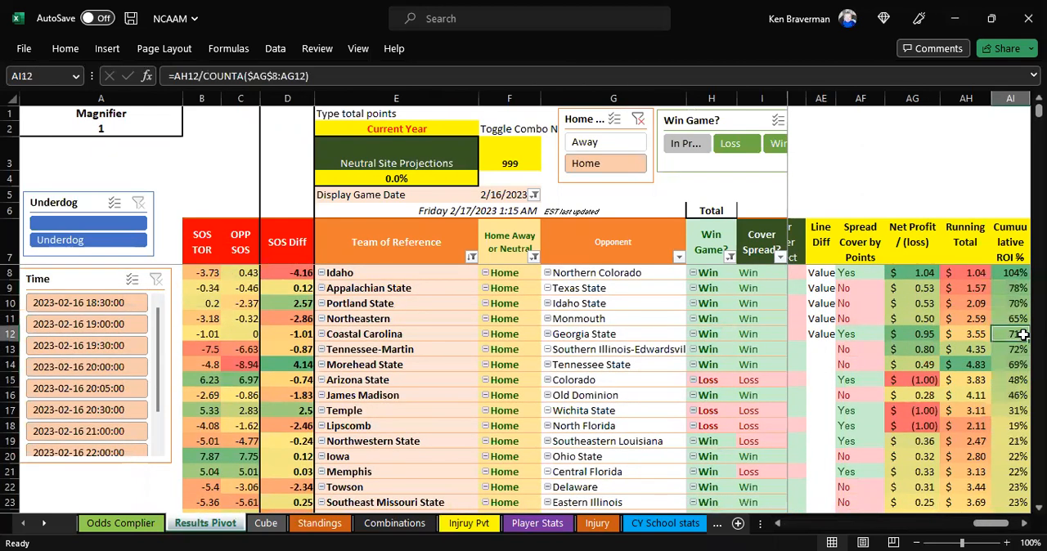
mouse_move(994, 386)
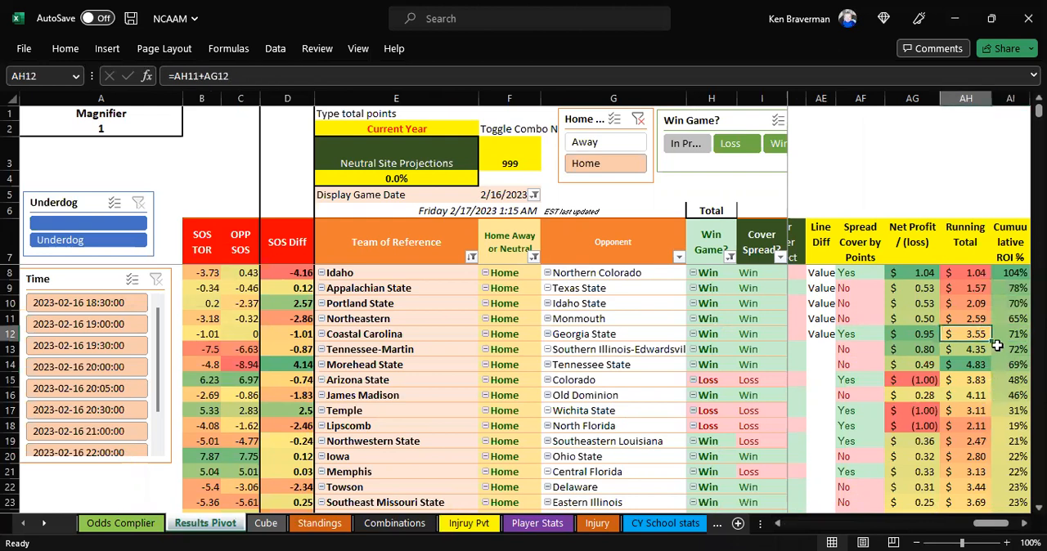
mouse_move(997, 356)
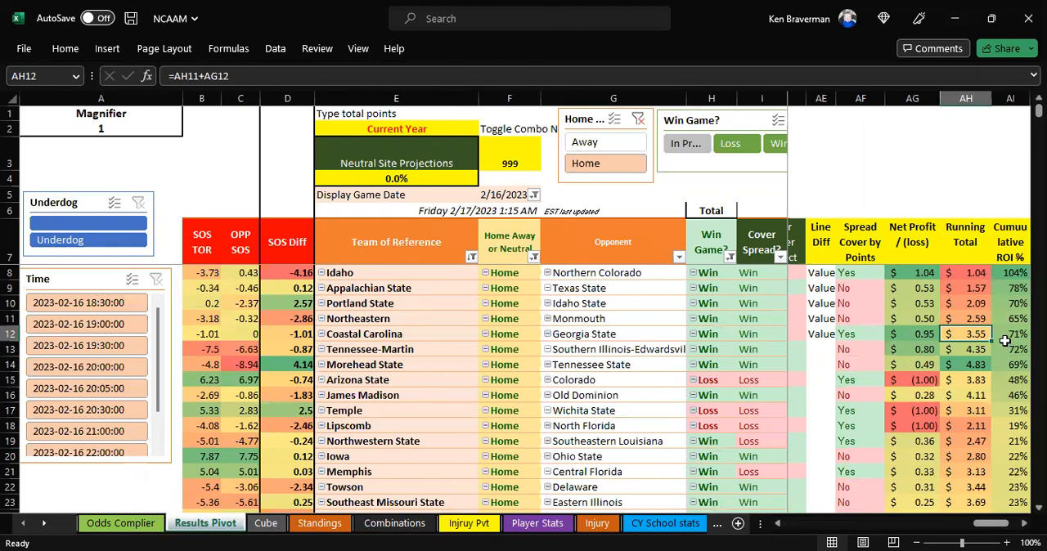
click(1009, 334)
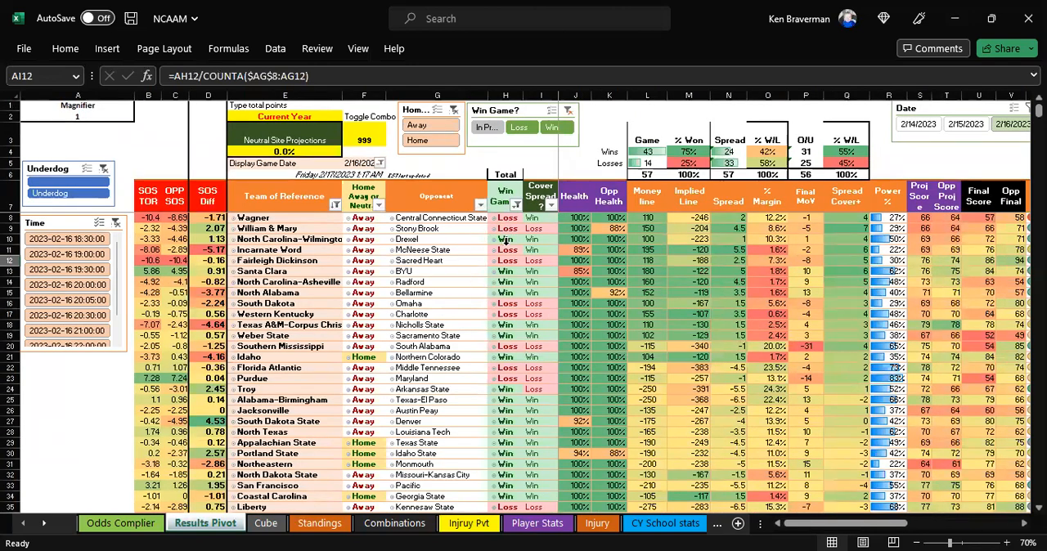
mouse_move(505, 249)
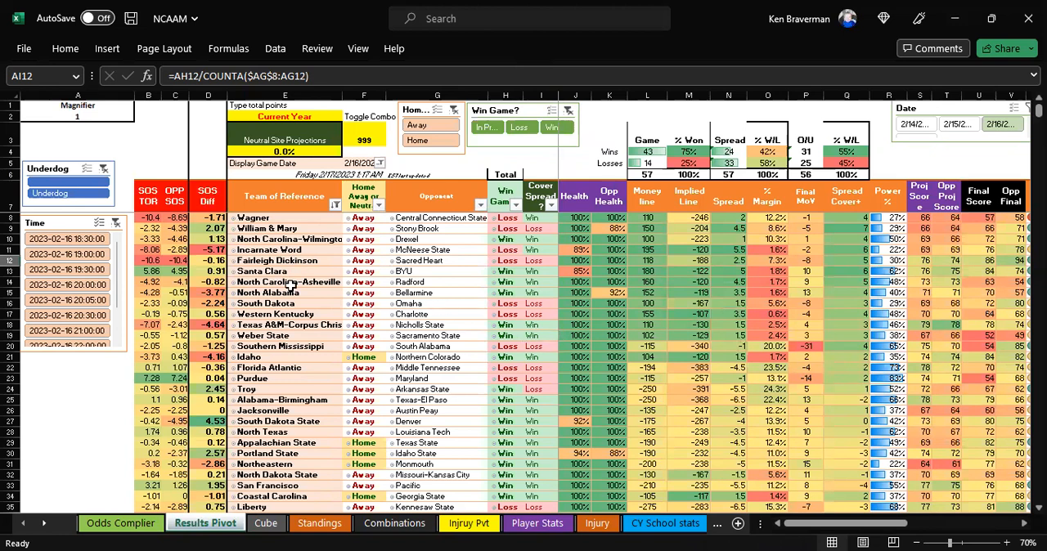
mouse_move(556, 297)
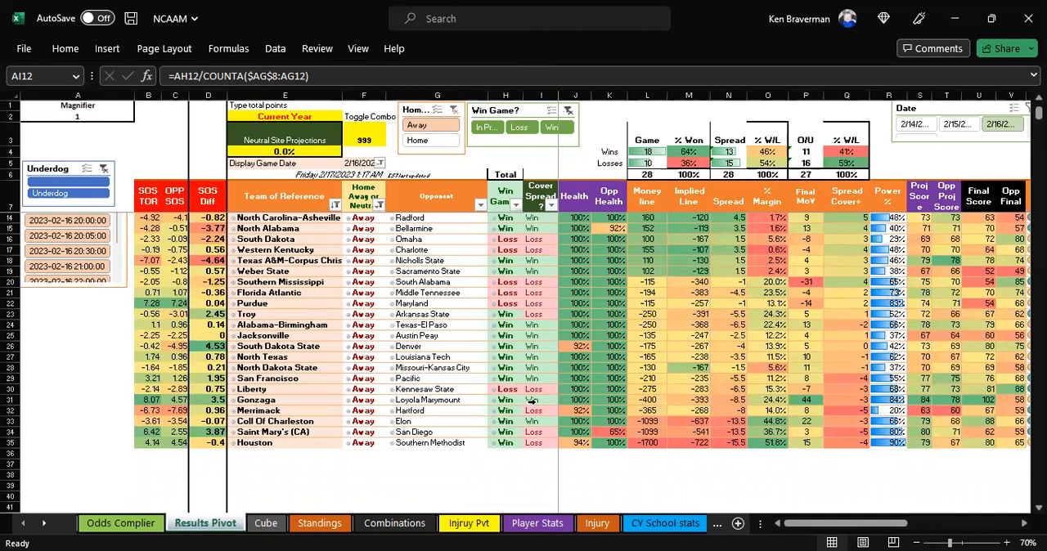
Inspect an away game's cover-spread result in the away-team pivot
click(531, 390)
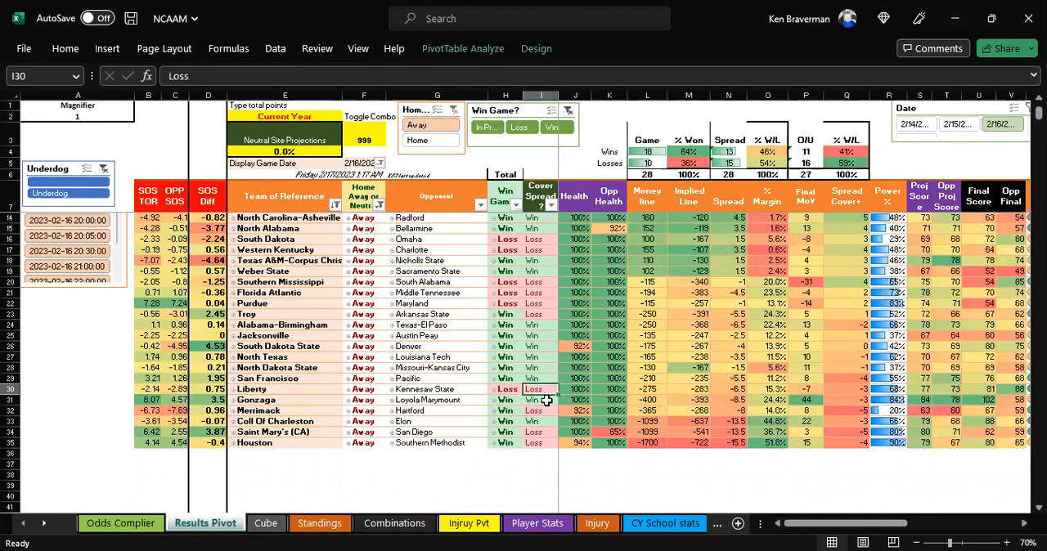